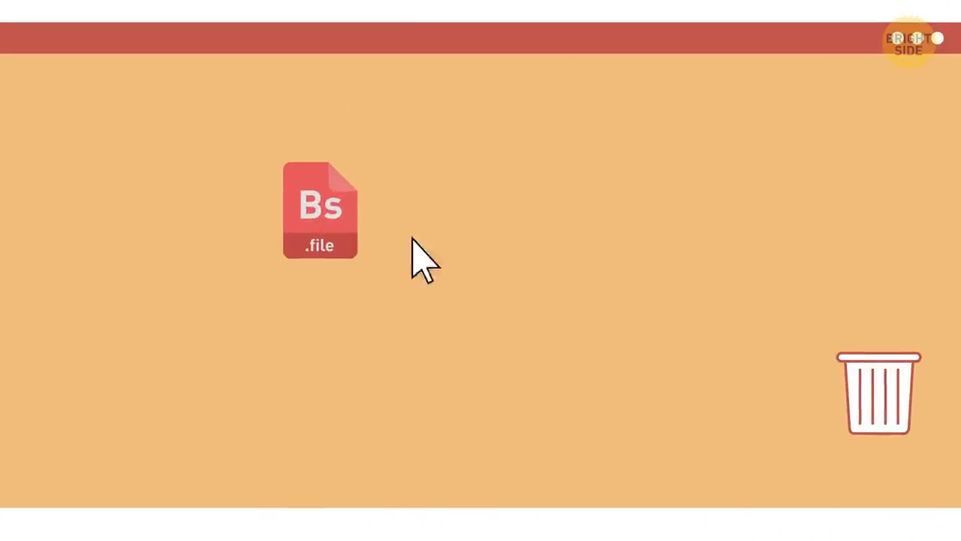
pyautogui.rightClick(320, 211)
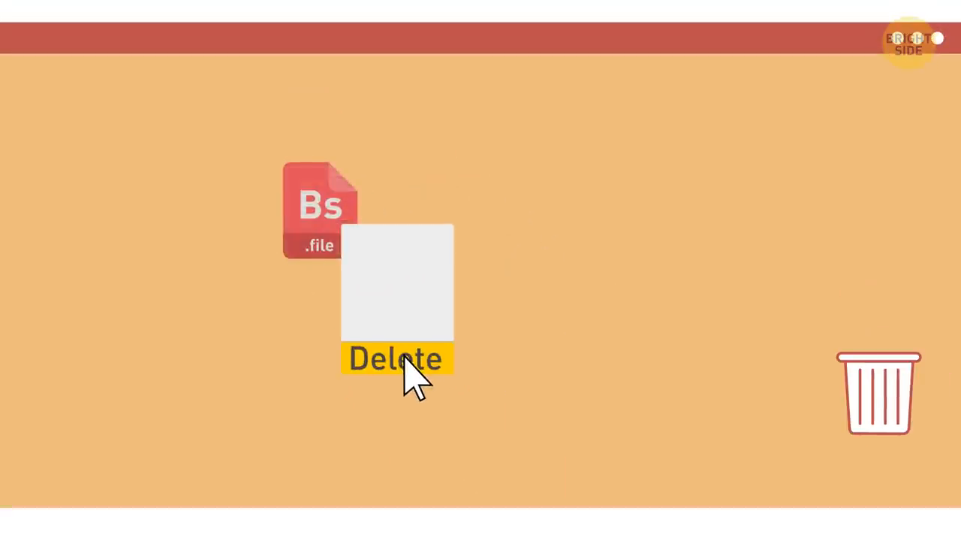